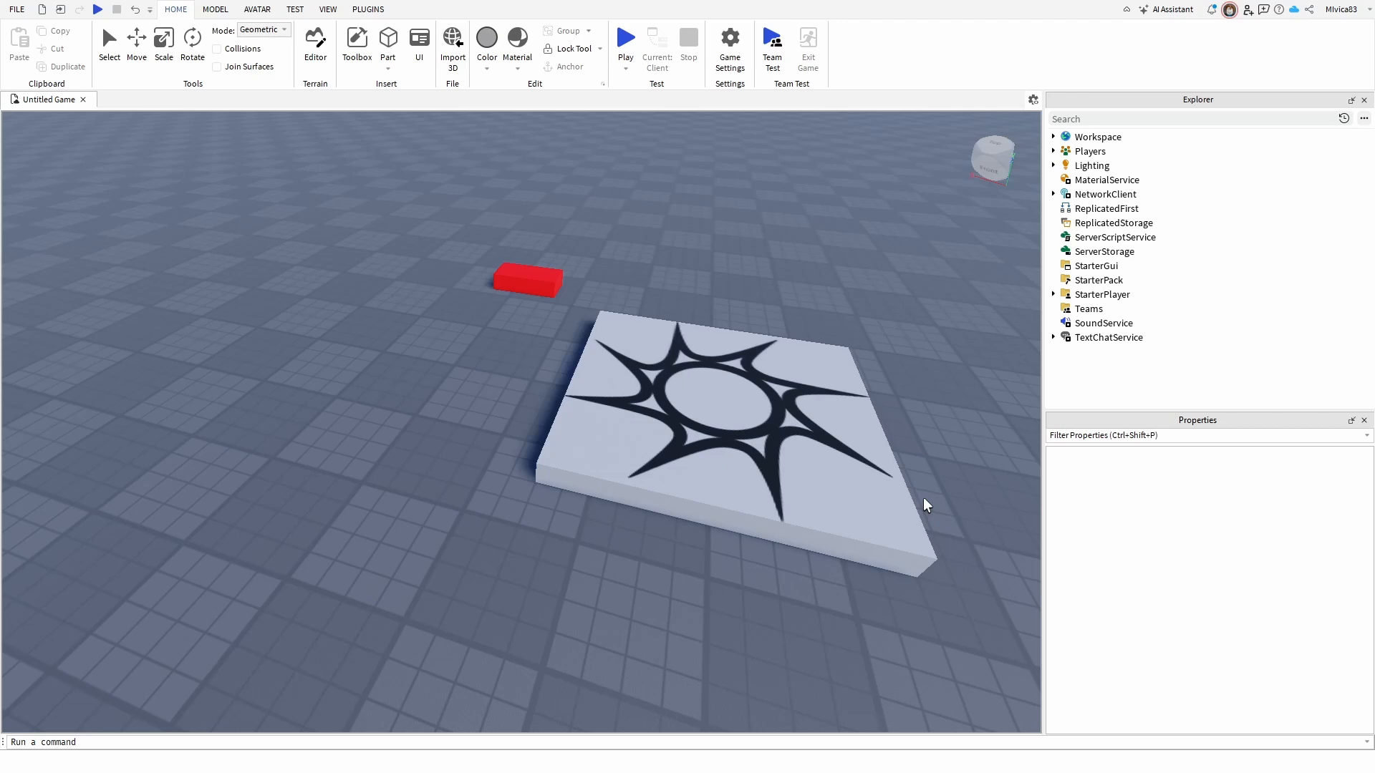
- Play-test the game, then open and close the in-game chat window
{"action": "left_click", "coordinate": [625, 39]}
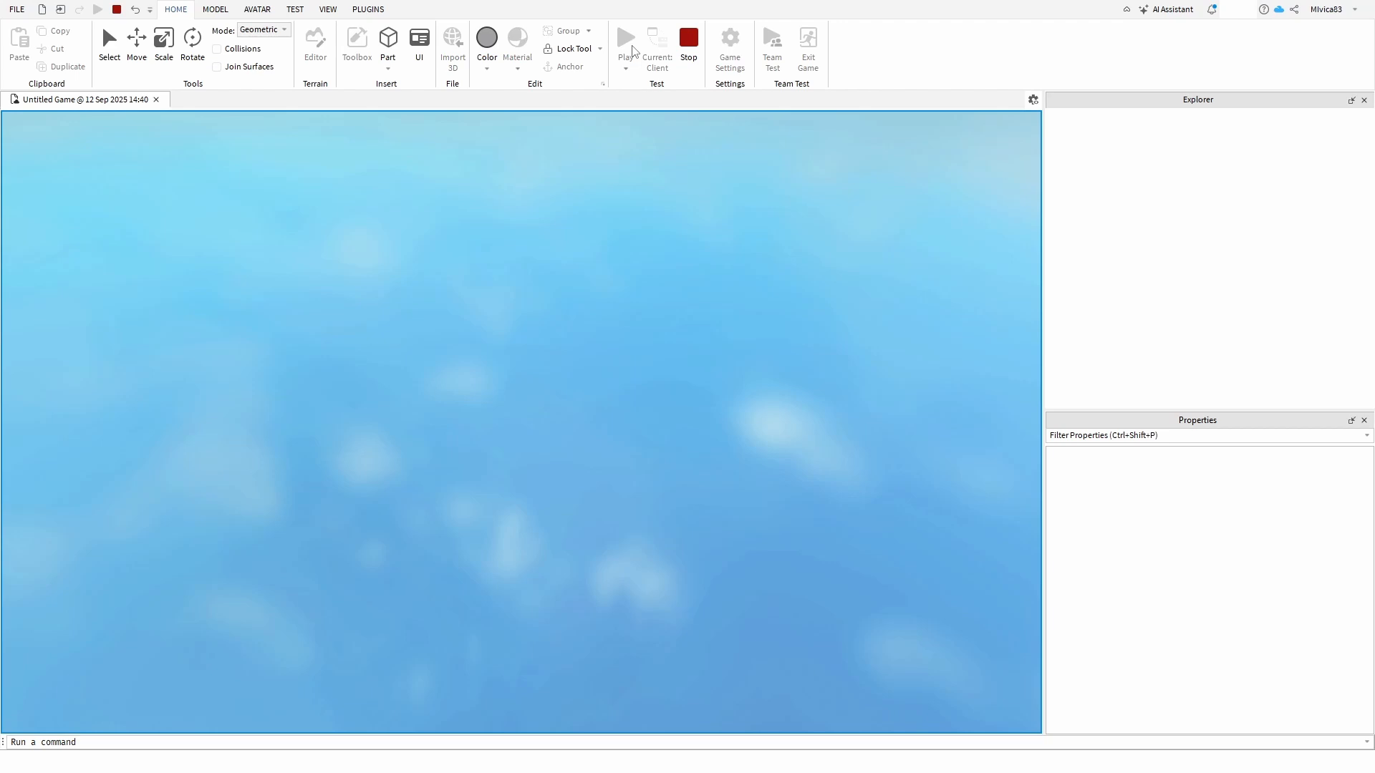
{"action": "left_click", "coordinate": [625, 39]}
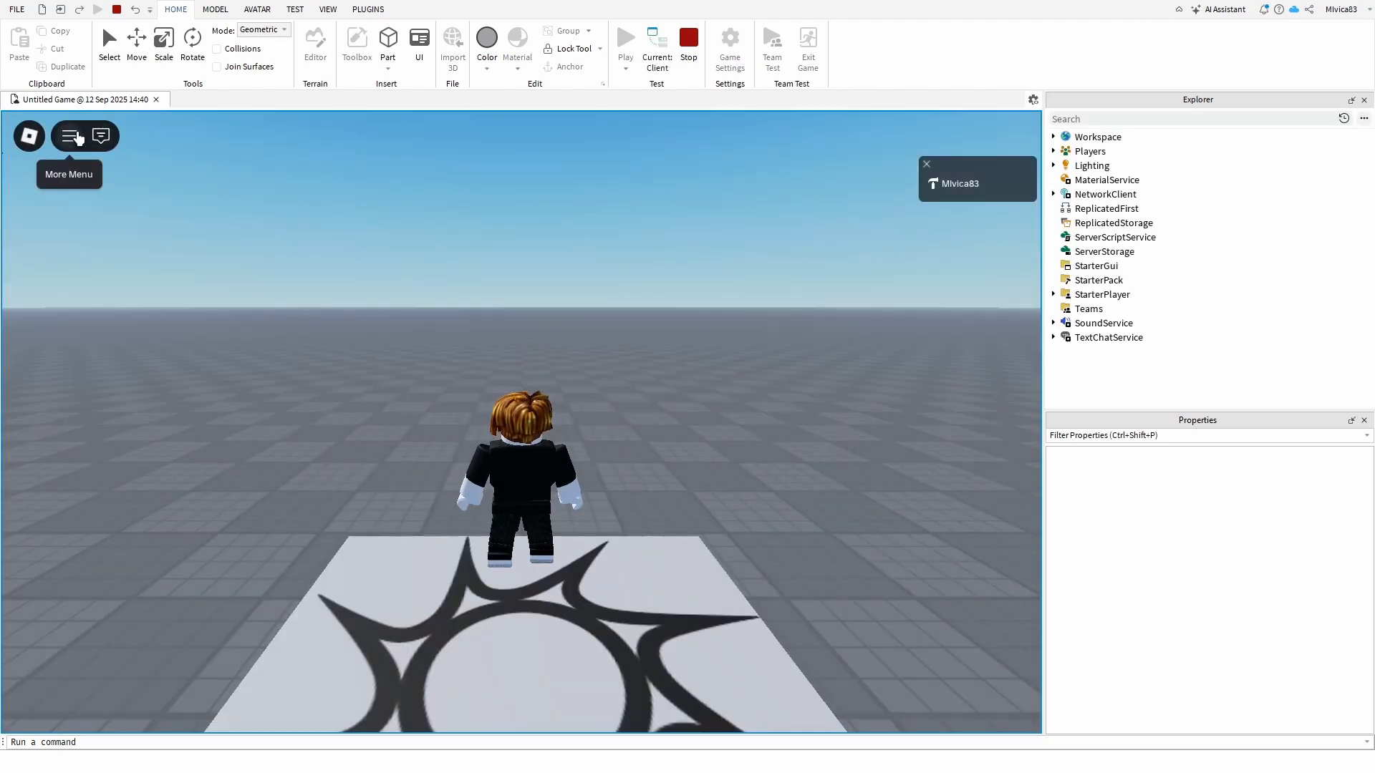
{"action": "left_click", "coordinate": [100, 136]}
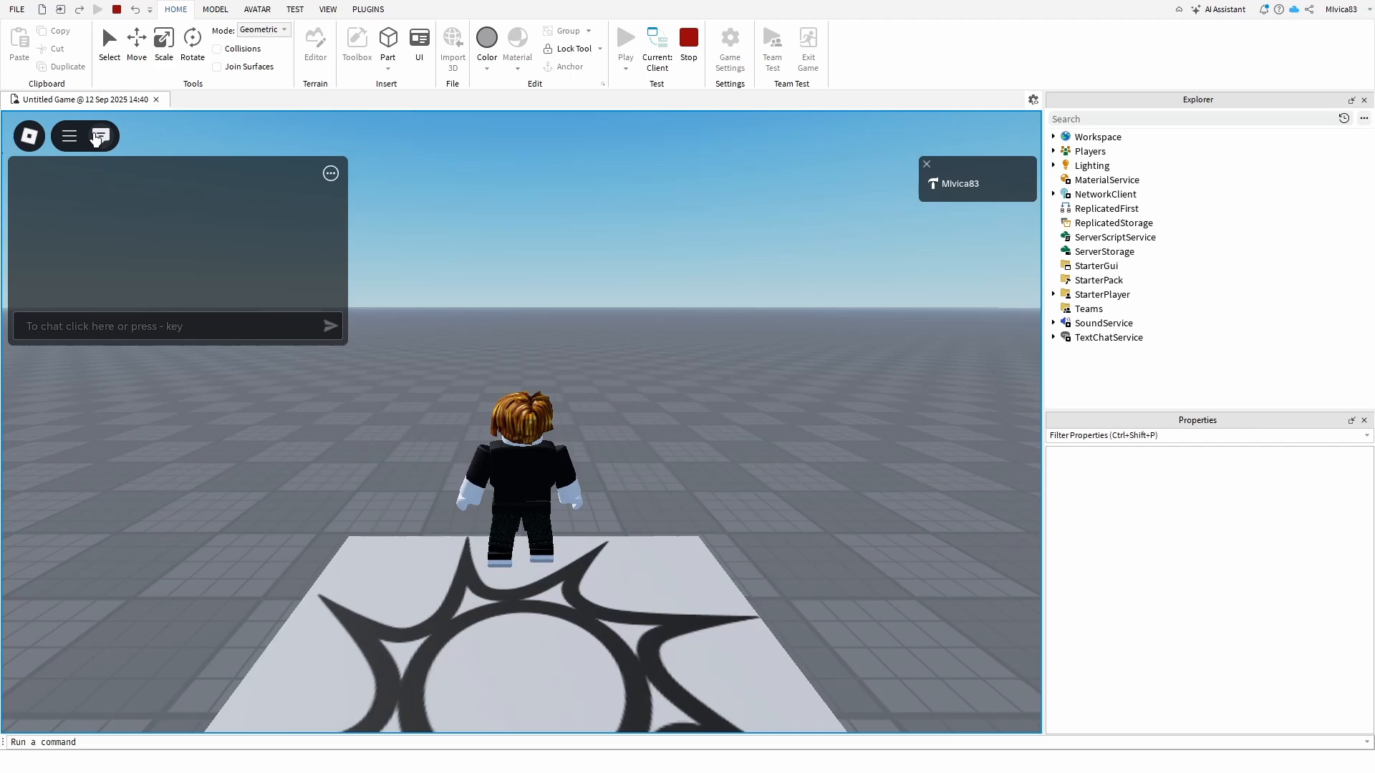
{"action": "left_click", "coordinate": [100, 136]}
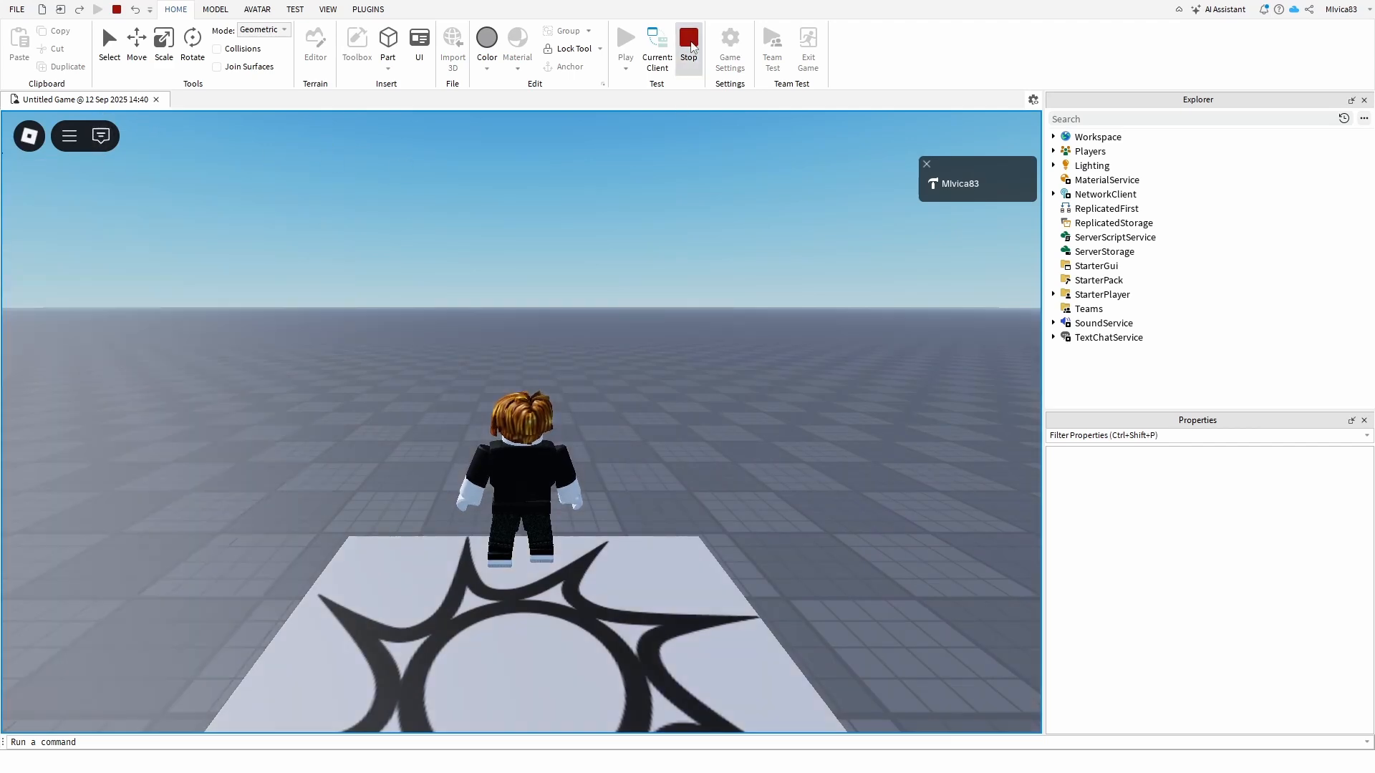
- Stop the test and insert a LocalScript under StarterGui
{"action": "left_click", "coordinate": [688, 43]}
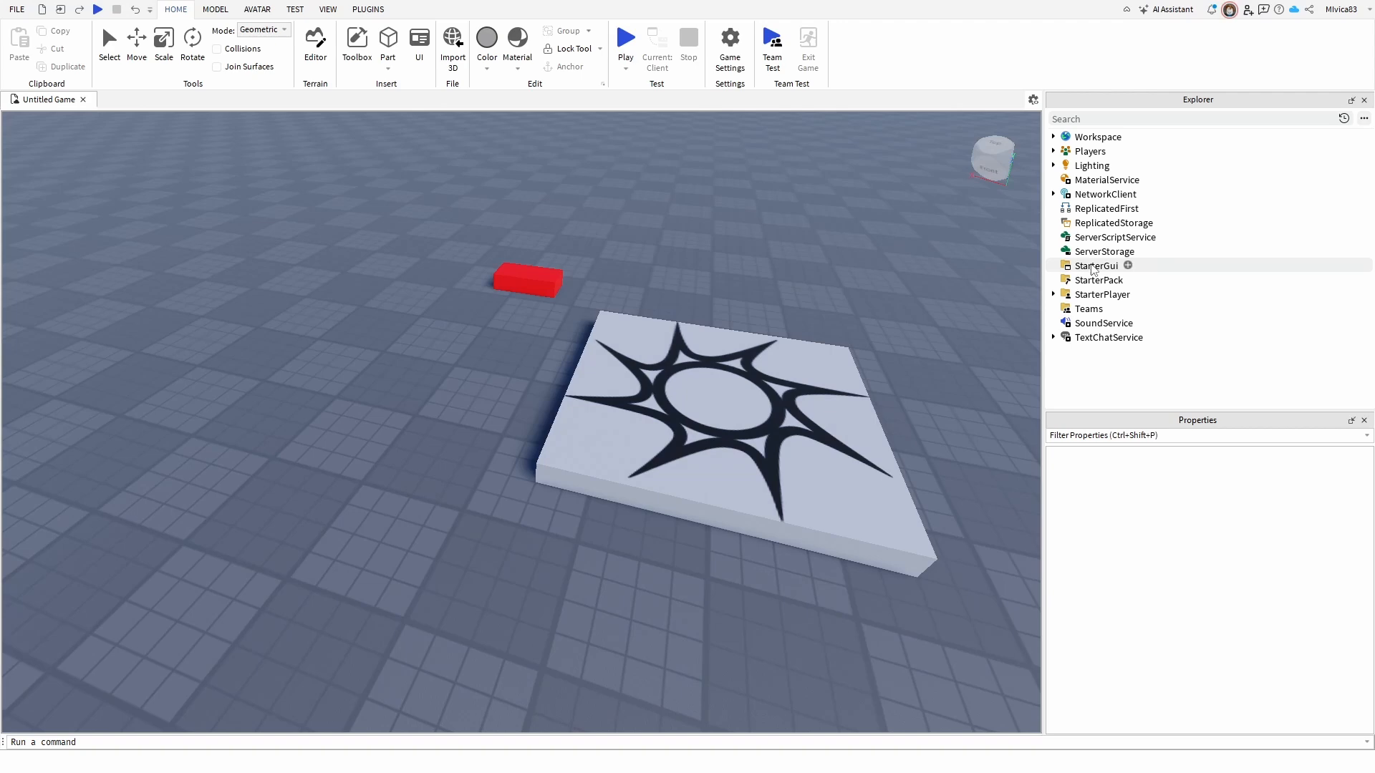
{"action": "left_click", "coordinate": [1094, 265]}
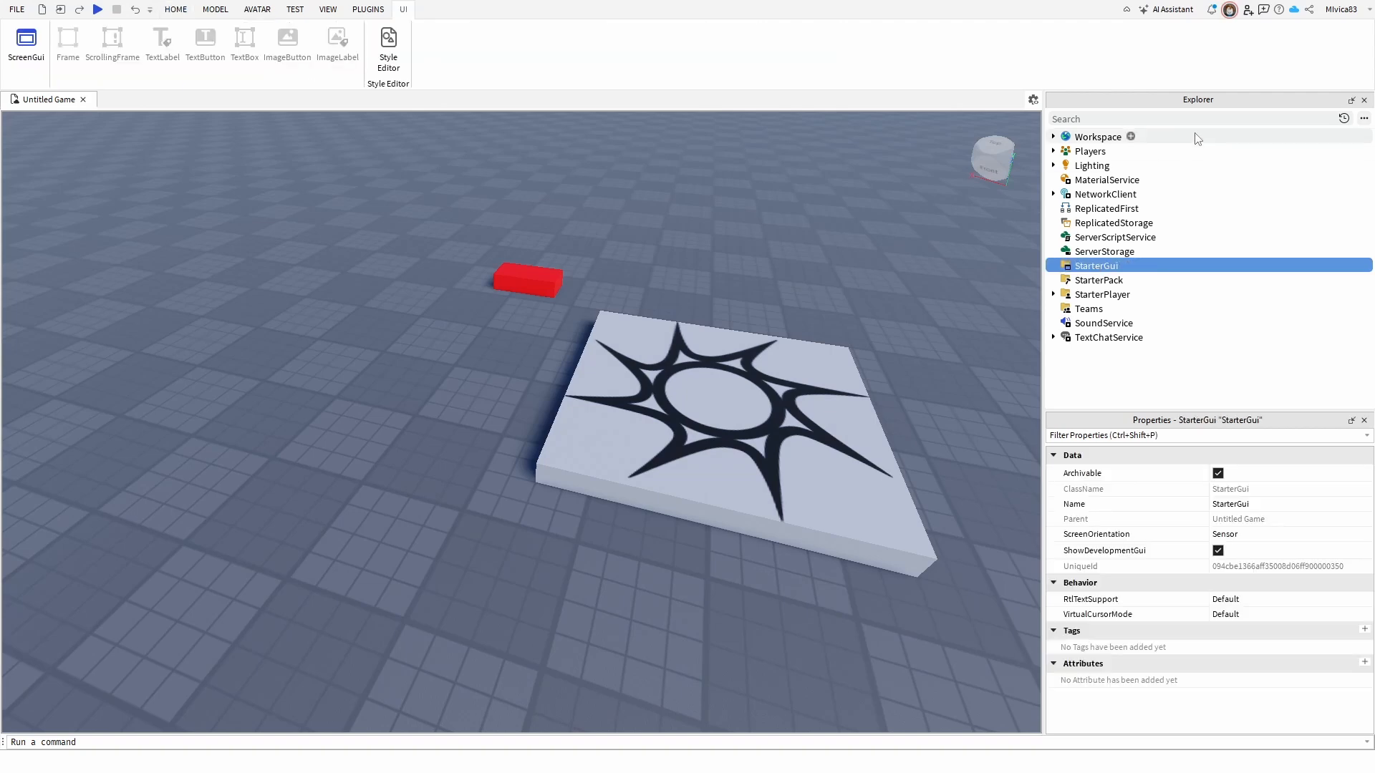
{"action": "left_click", "coordinate": [1126, 266]}
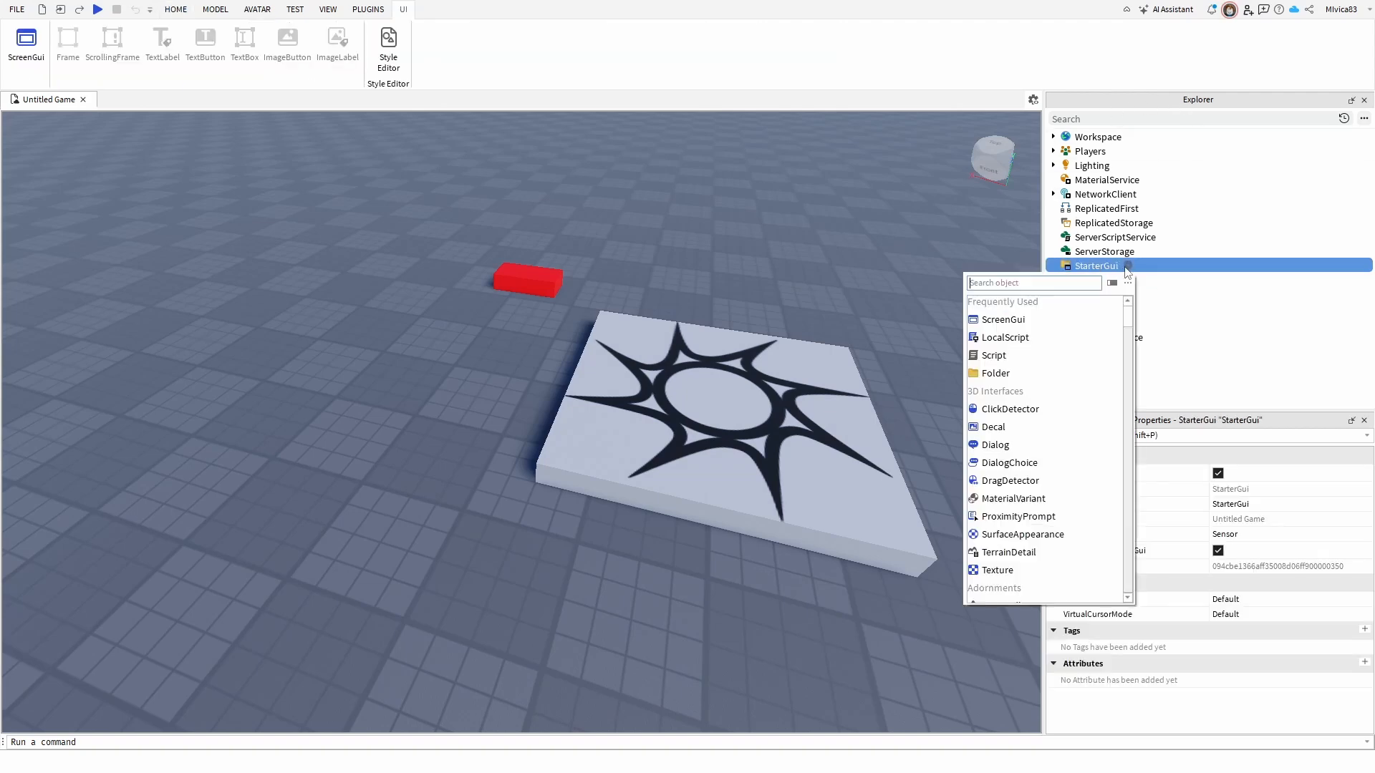
{"action": "left_click", "coordinate": [1004, 336]}
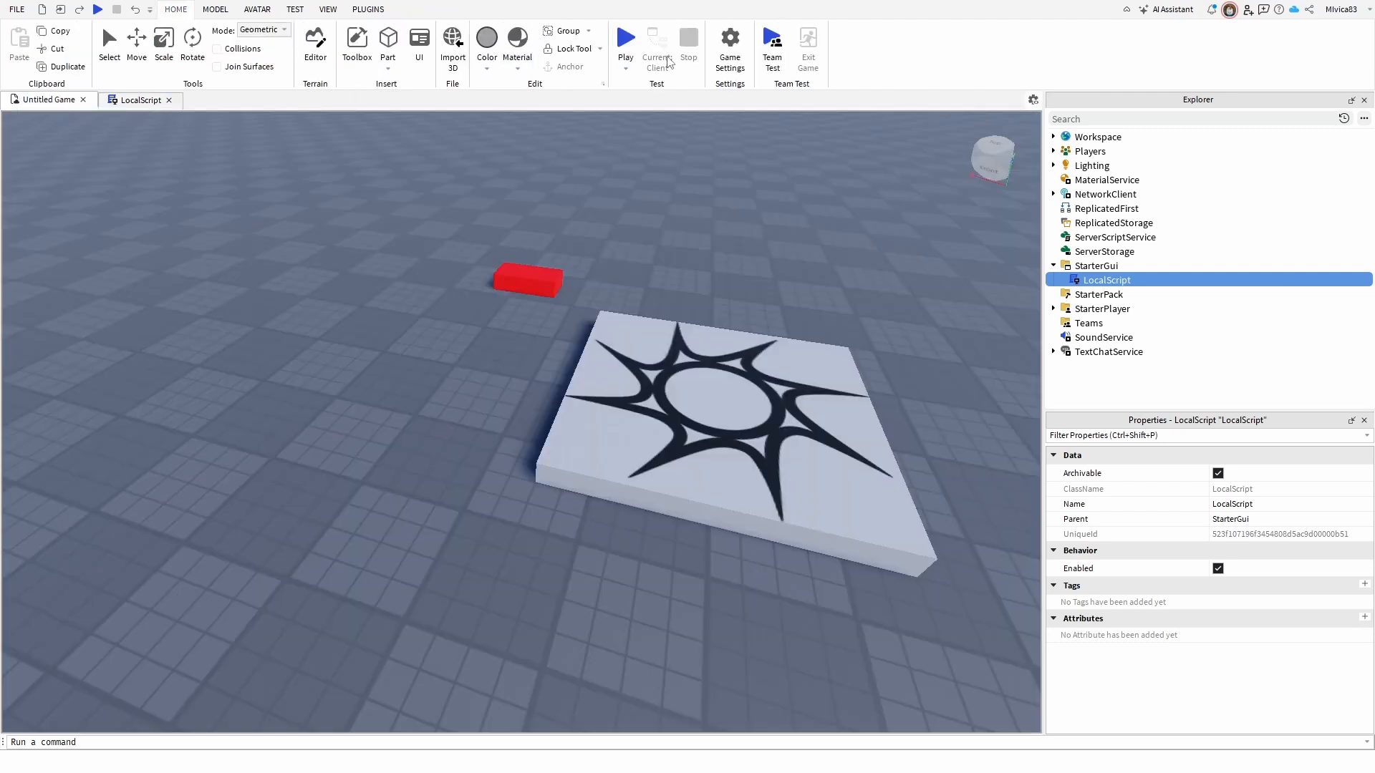
- Play-test again, open and close the More Menu, confirm no chat icon, then stop
{"action": "left_click", "coordinate": [625, 40]}
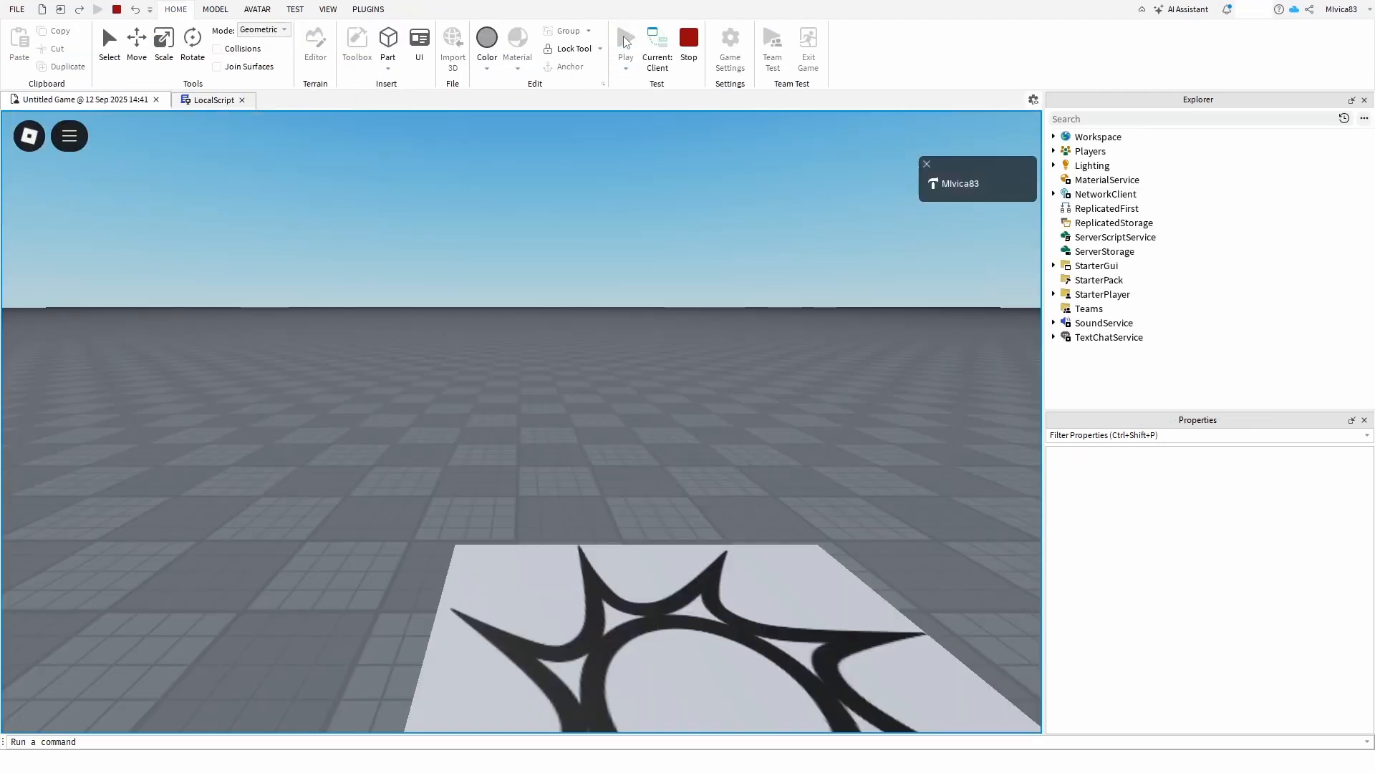
{"action": "left_click", "coordinate": [69, 136]}
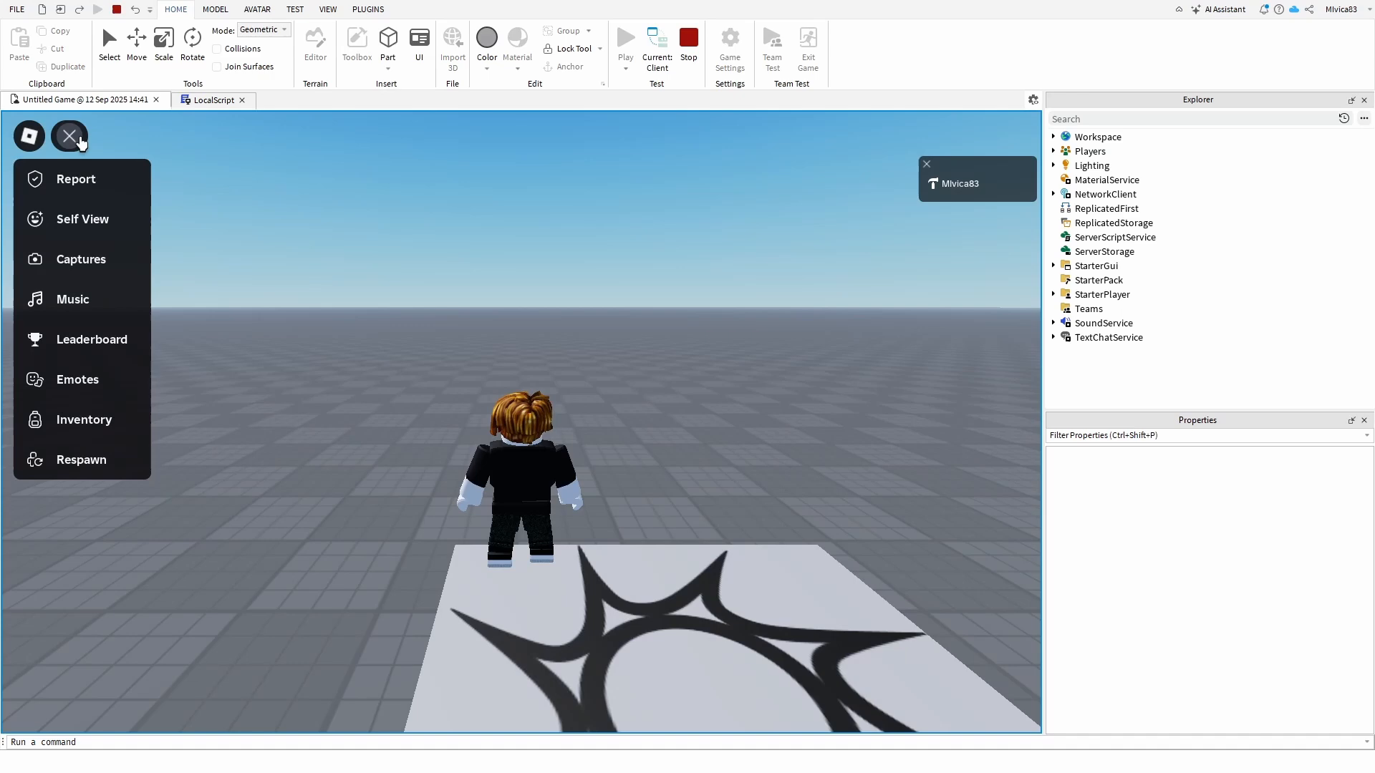
{"action": "left_click", "coordinate": [69, 136]}
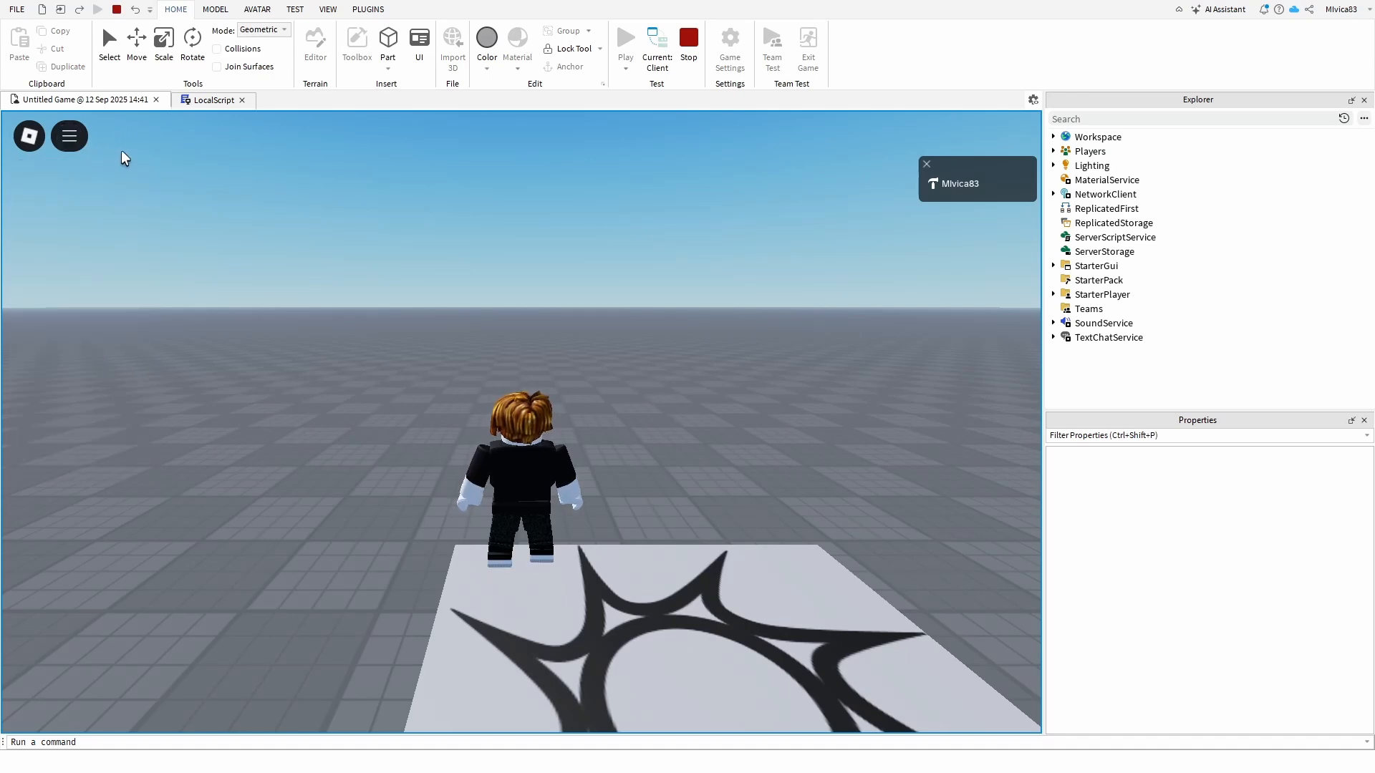
{"action": "left_click", "coordinate": [688, 42]}
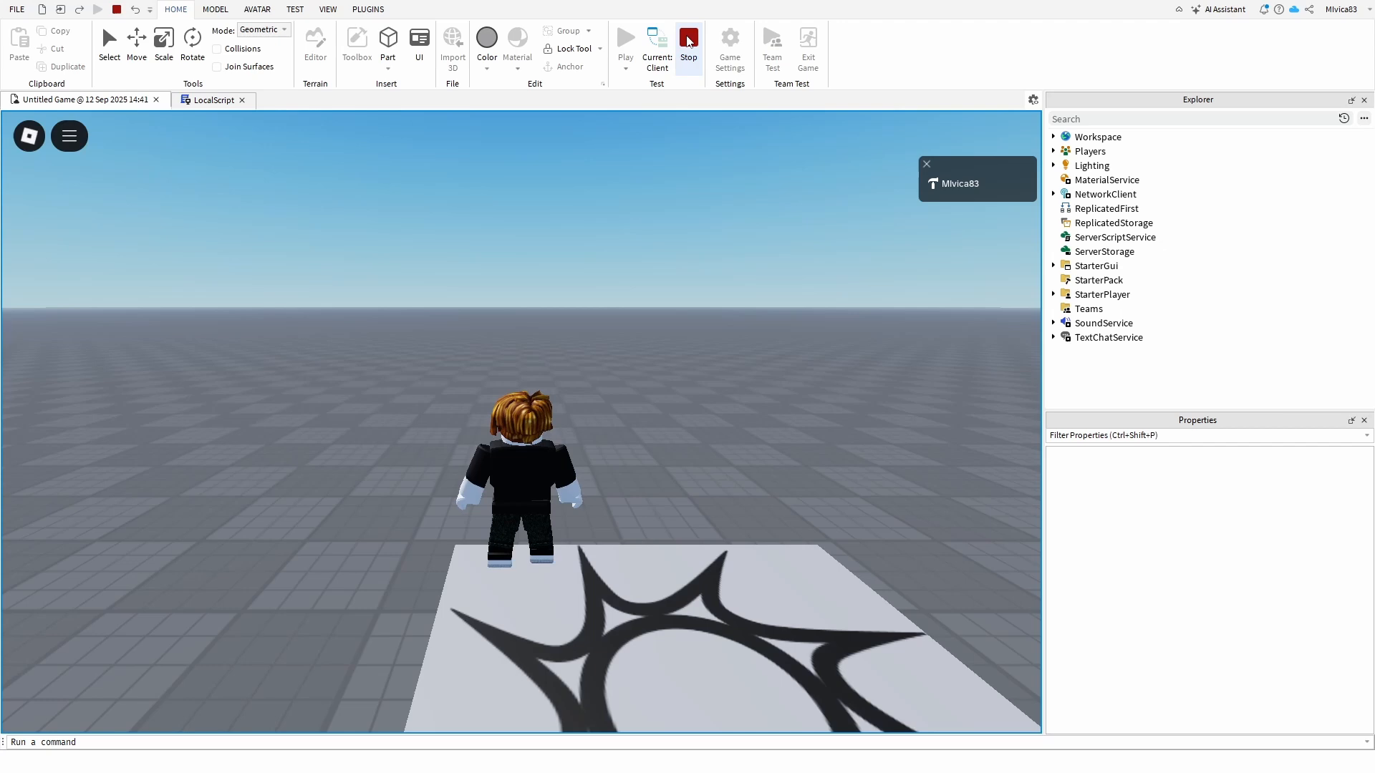
- Stop the test and view the LocalScript's SetCoreGuiEnabled(Enum.CoreGuiType.Chat, false) line
{"action": "left_click", "coordinate": [688, 35]}
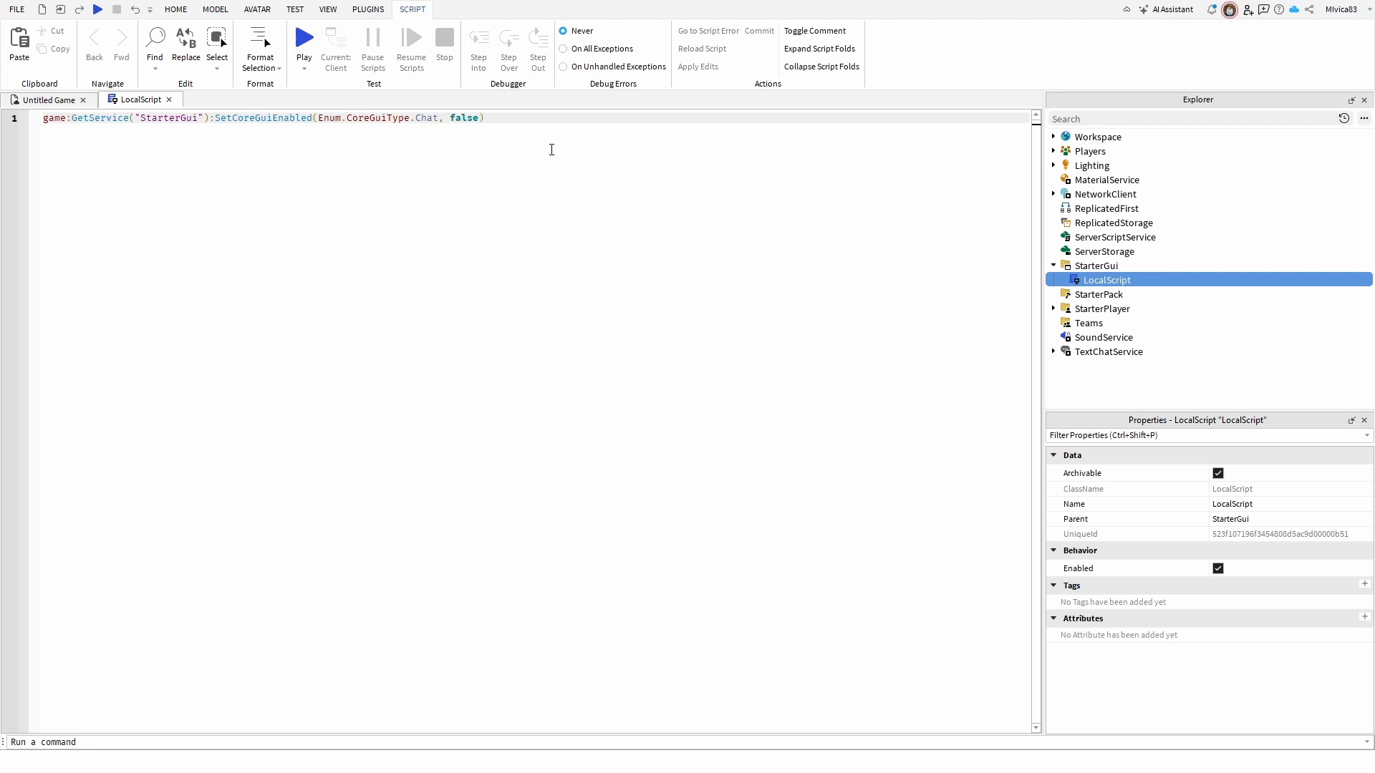
{"action": "left_click", "coordinate": [485, 118]}
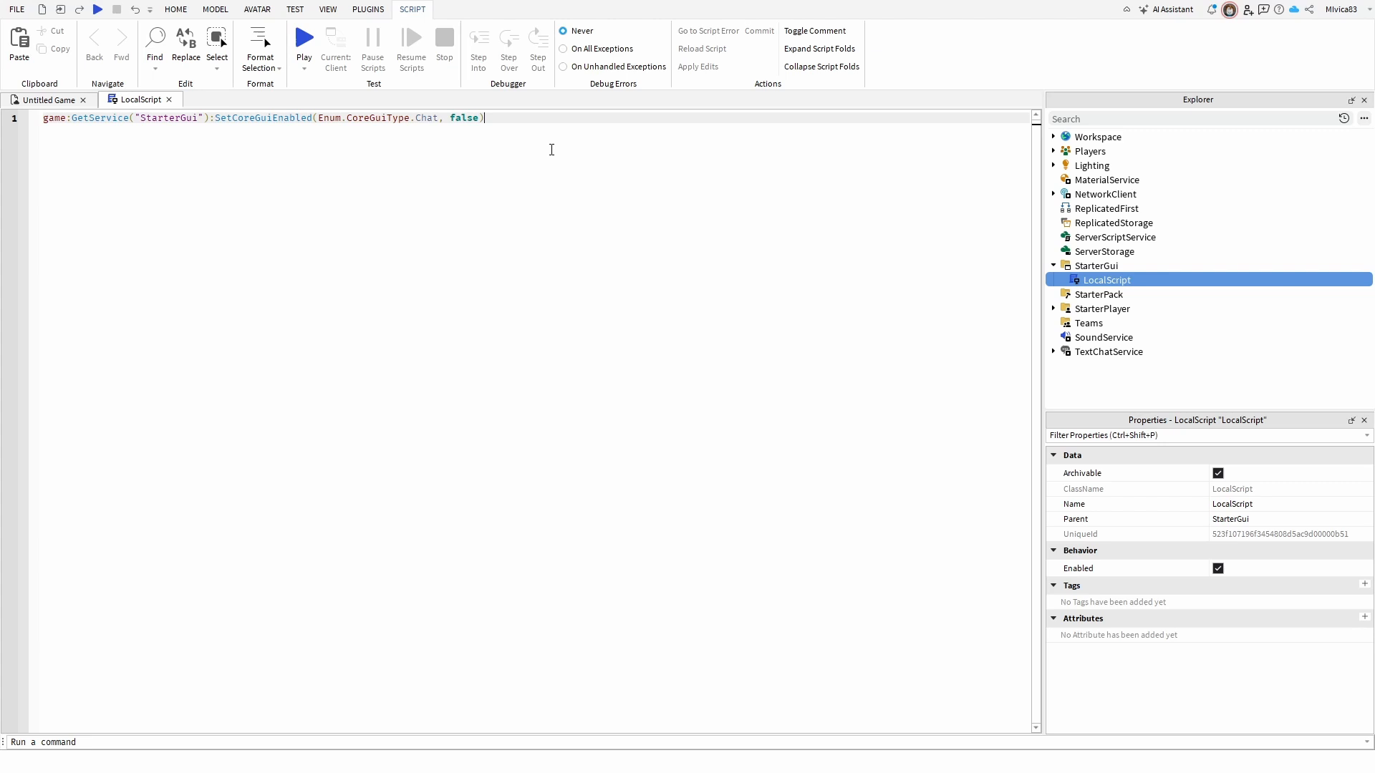